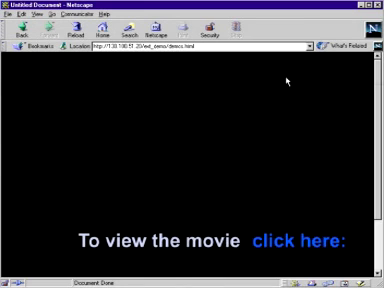
mouse_move(324, 152)
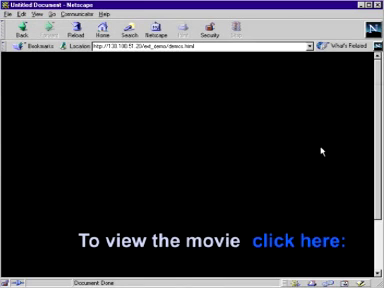